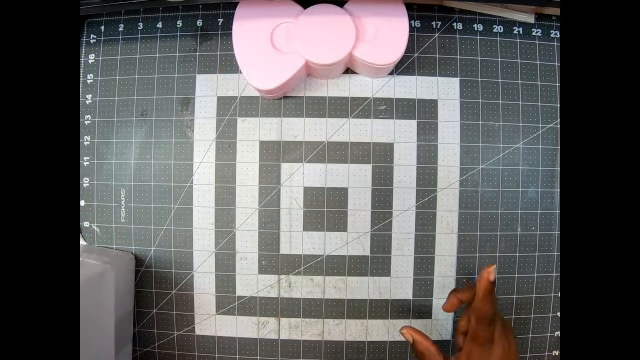
mouse_move(470, 300)
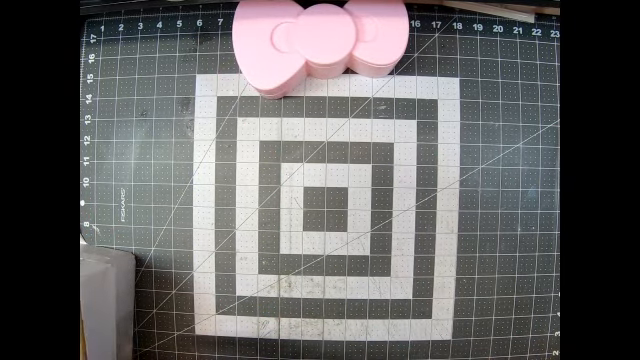